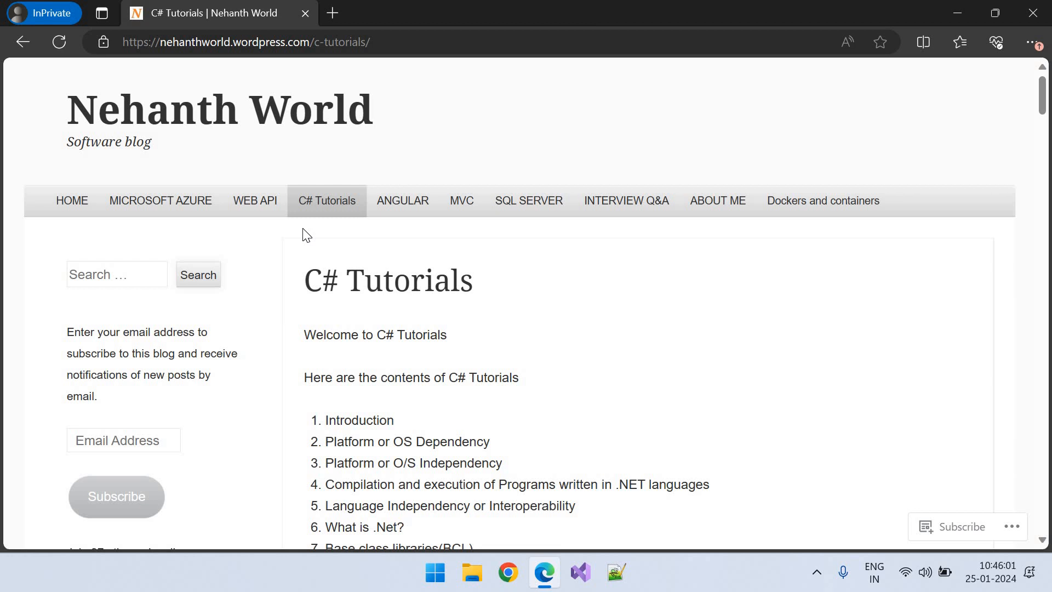
pyautogui.moveTo(692, 250)
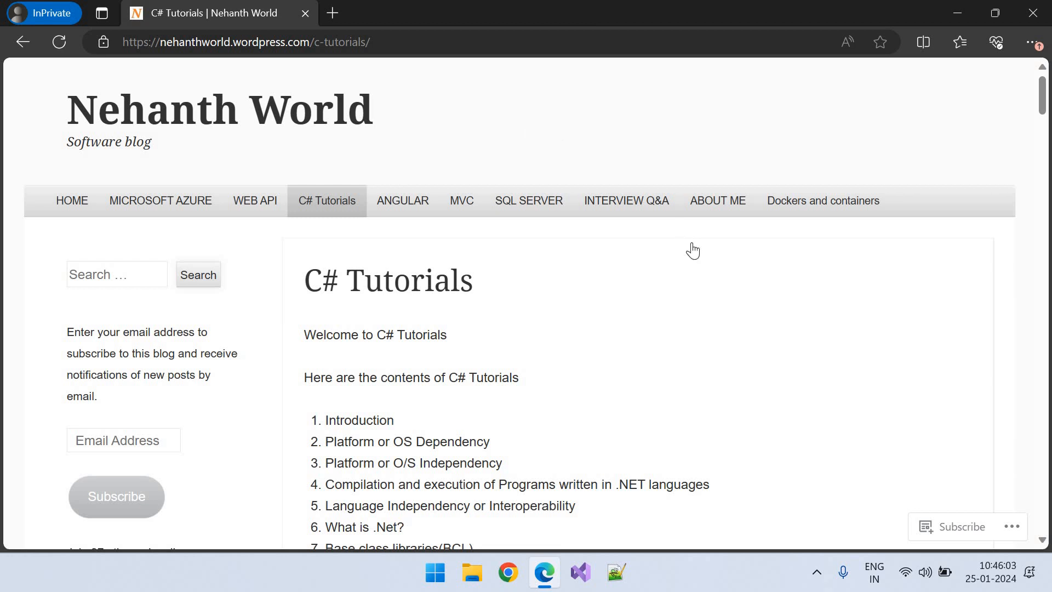
pyautogui.scroll(-3)
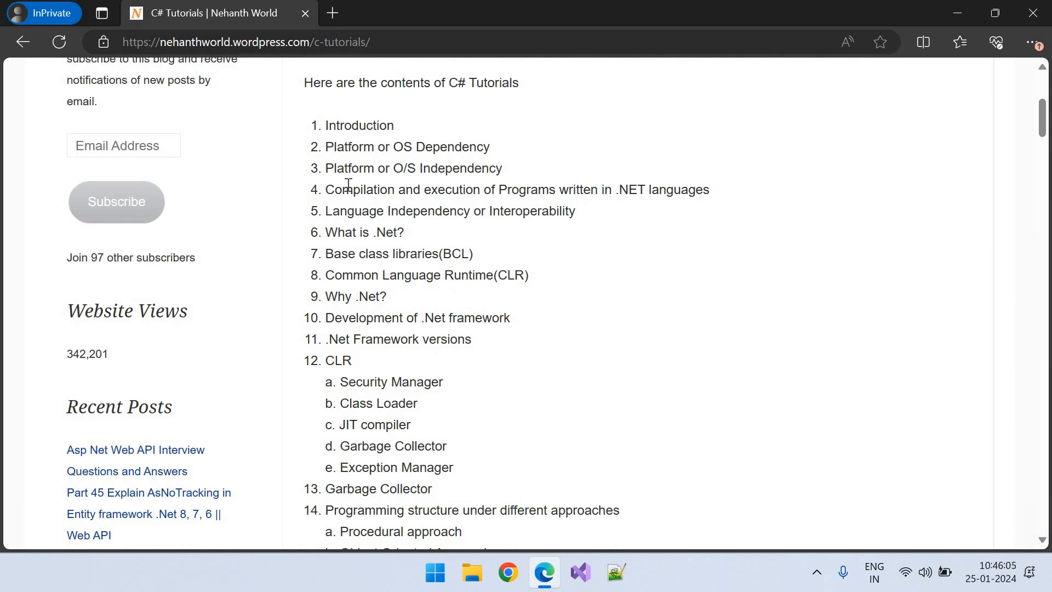
pyautogui.moveTo(447, 317)
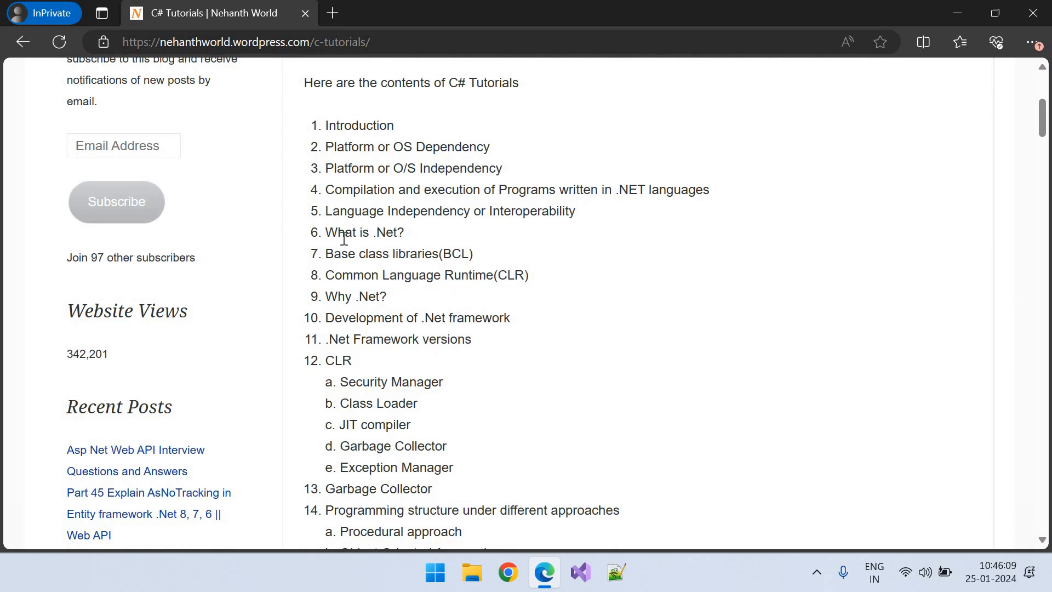
pyautogui.moveTo(497, 269)
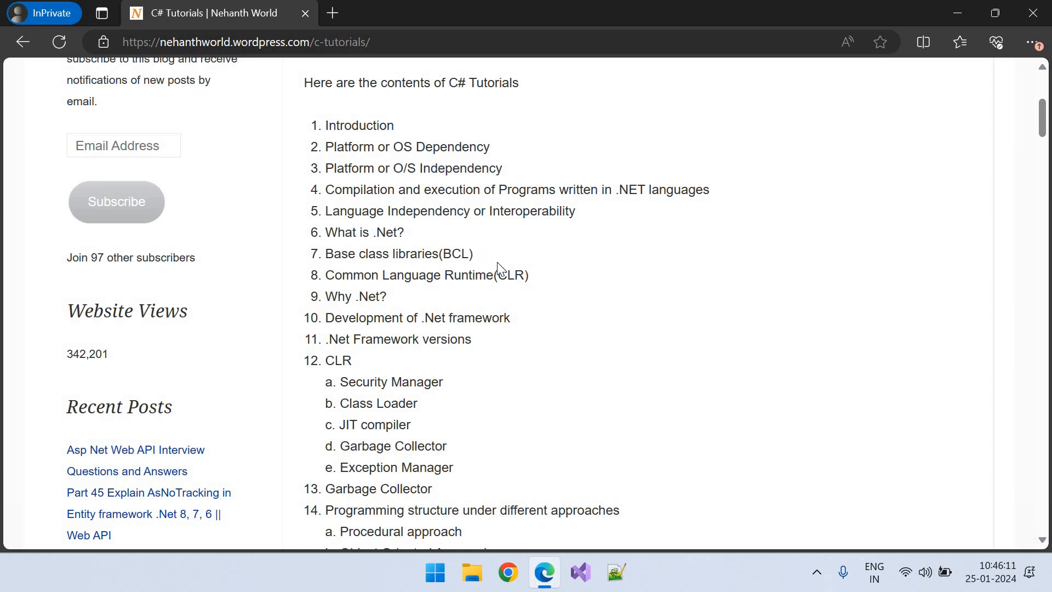
pyautogui.moveTo(413, 372)
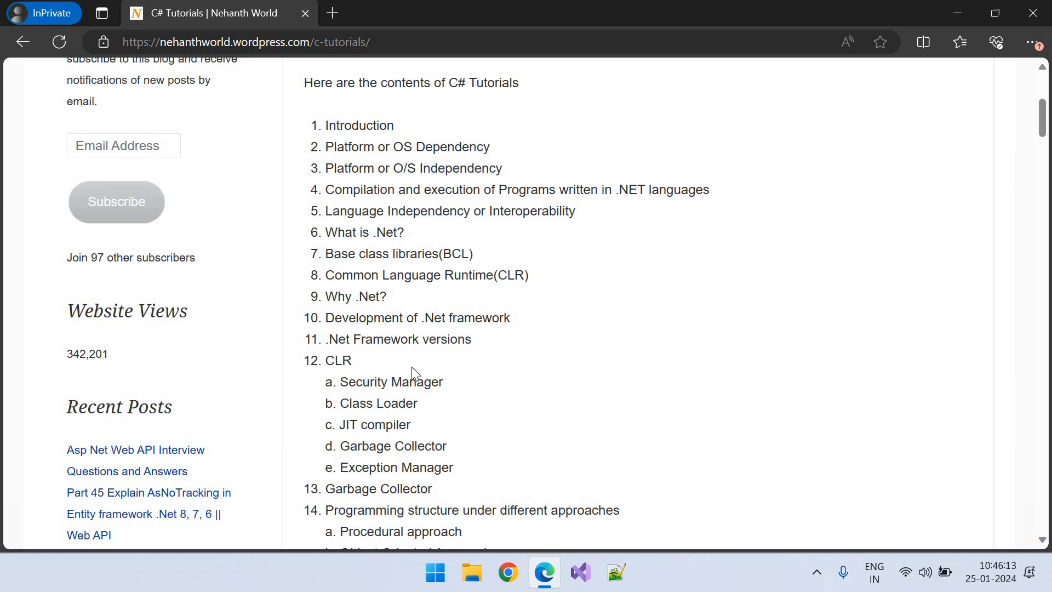
pyautogui.scroll(-3)
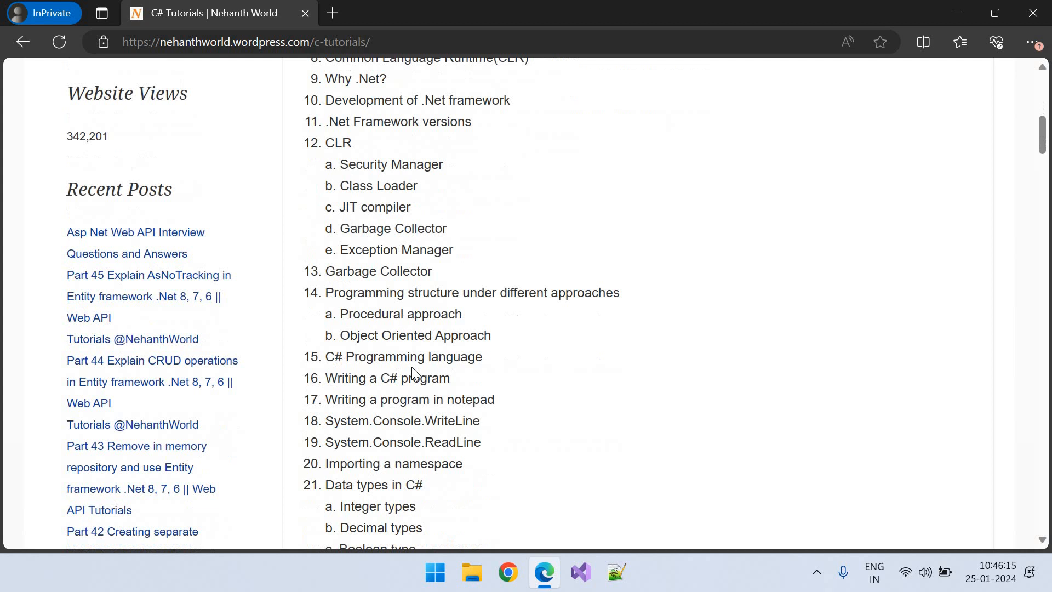
pyautogui.scroll(-3)
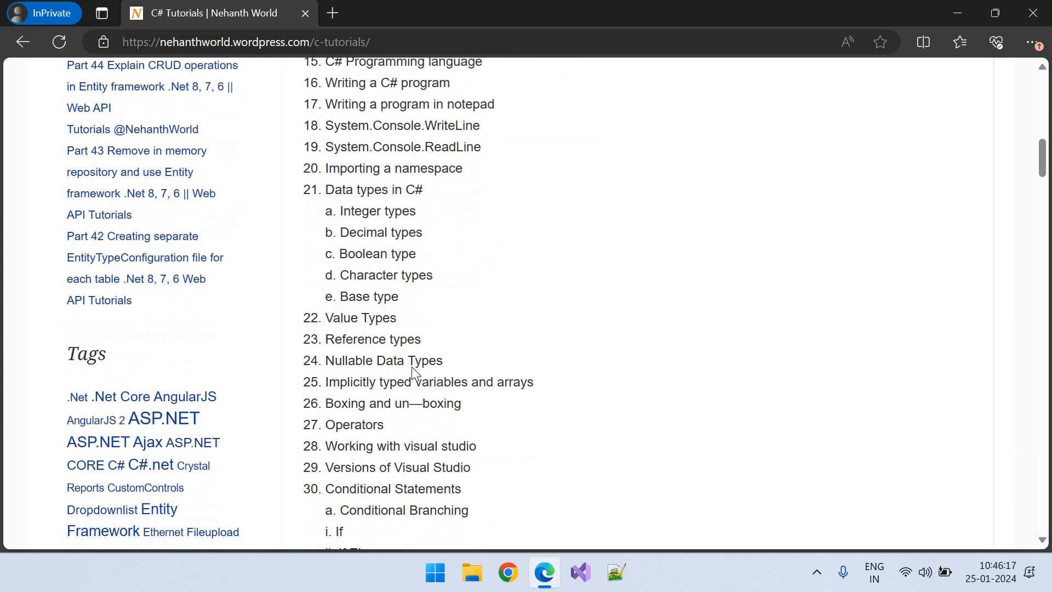
pyautogui.scroll(-3)
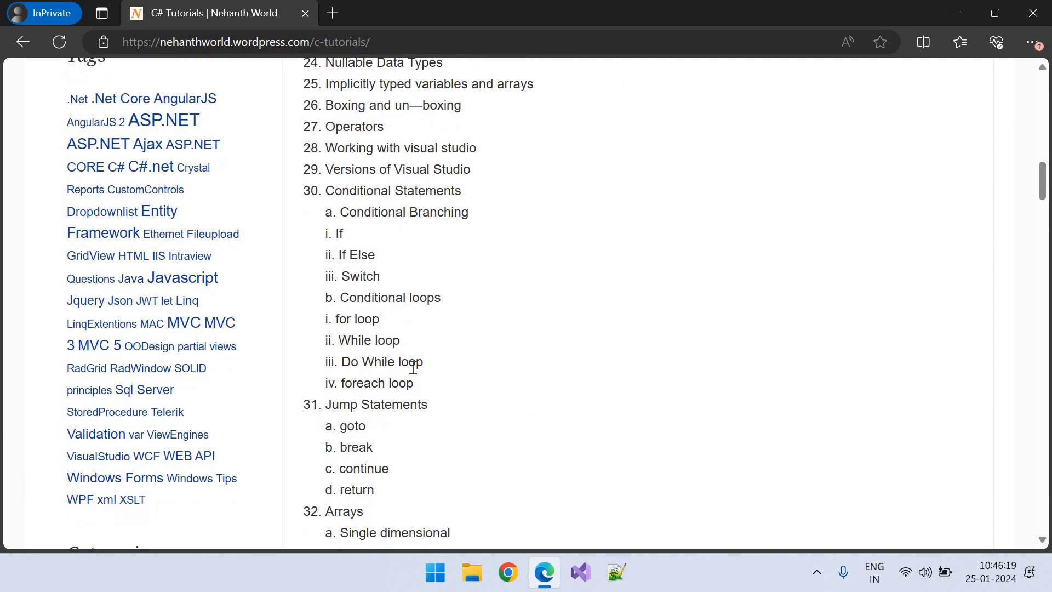
pyautogui.scroll(-3)
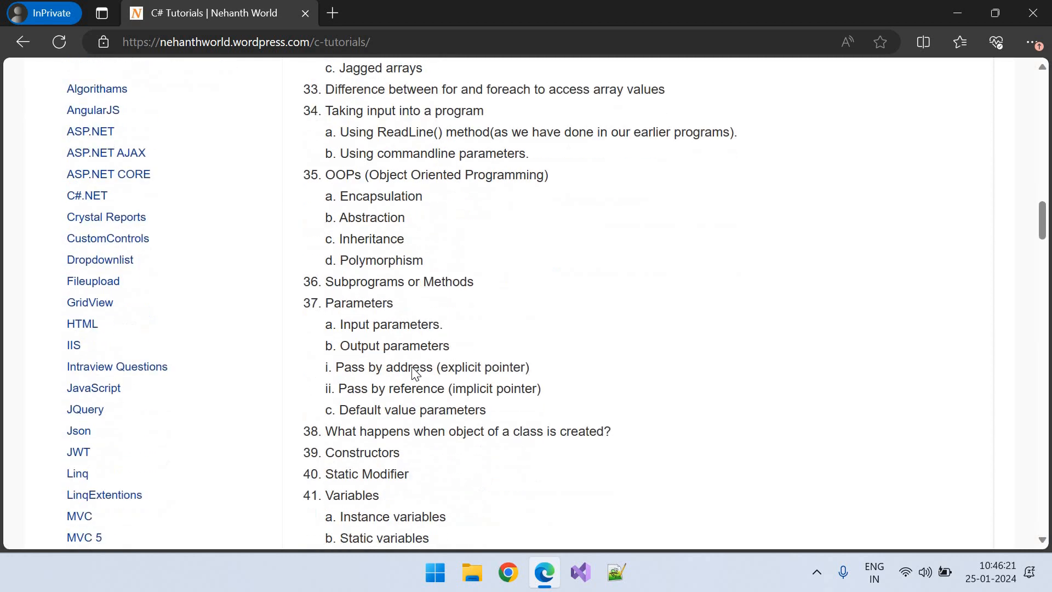
pyautogui.scroll(-3)
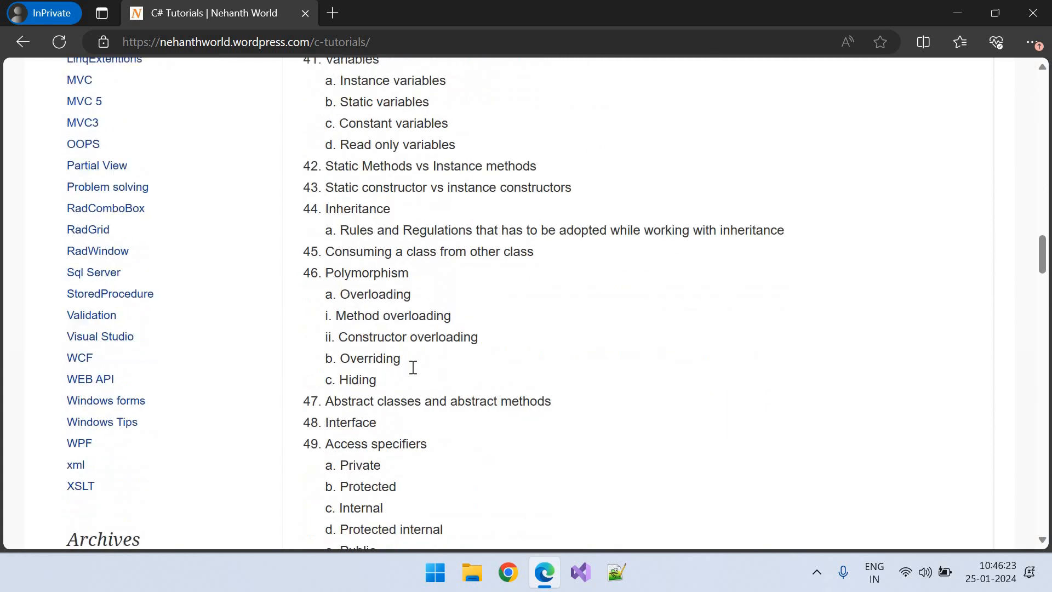
pyautogui.scroll(-3)
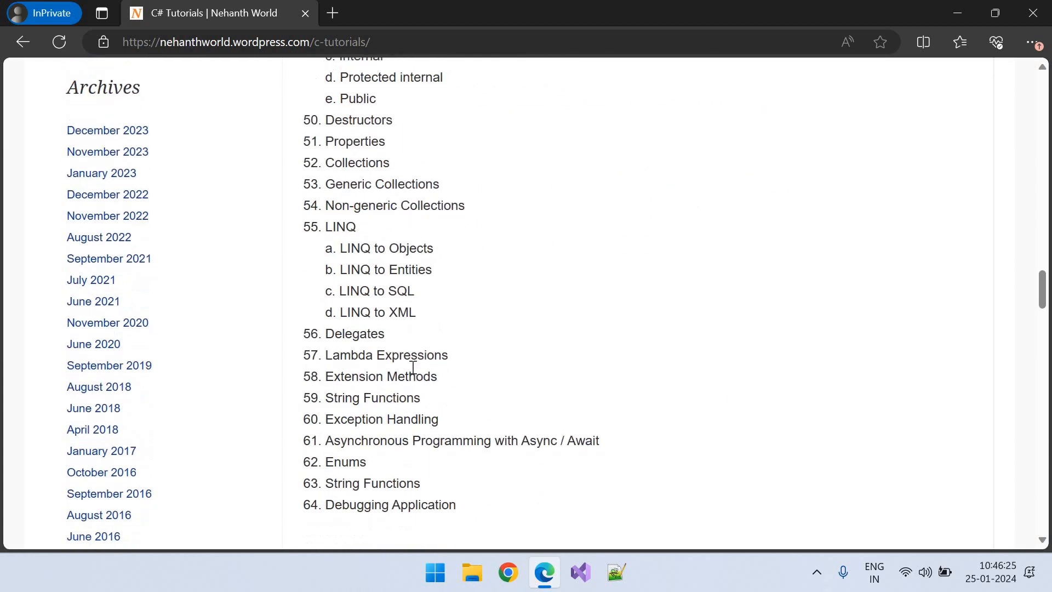
pyautogui.scroll(-3)
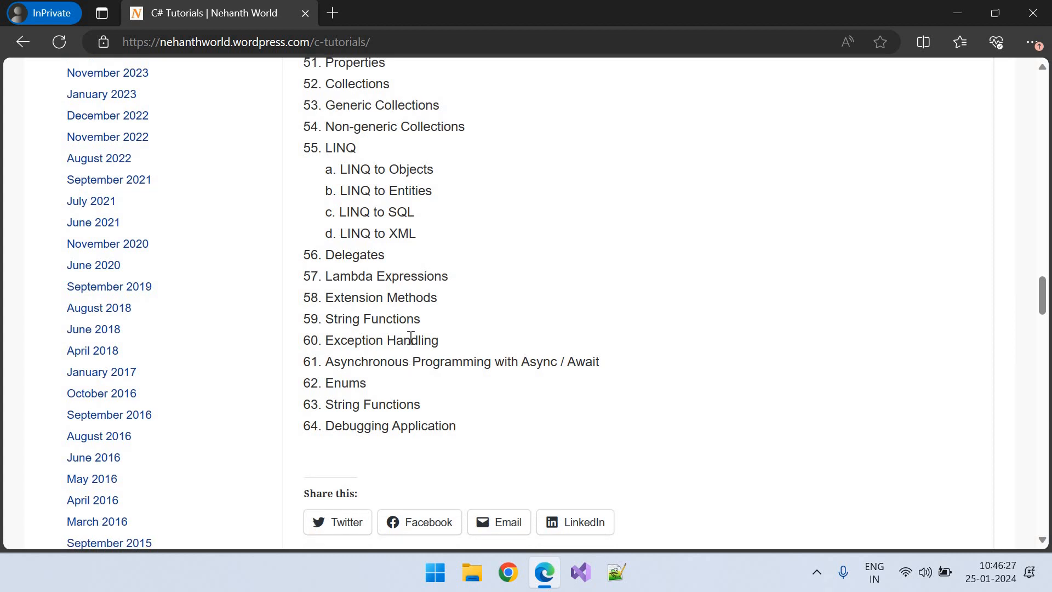
pyautogui.moveTo(415, 411)
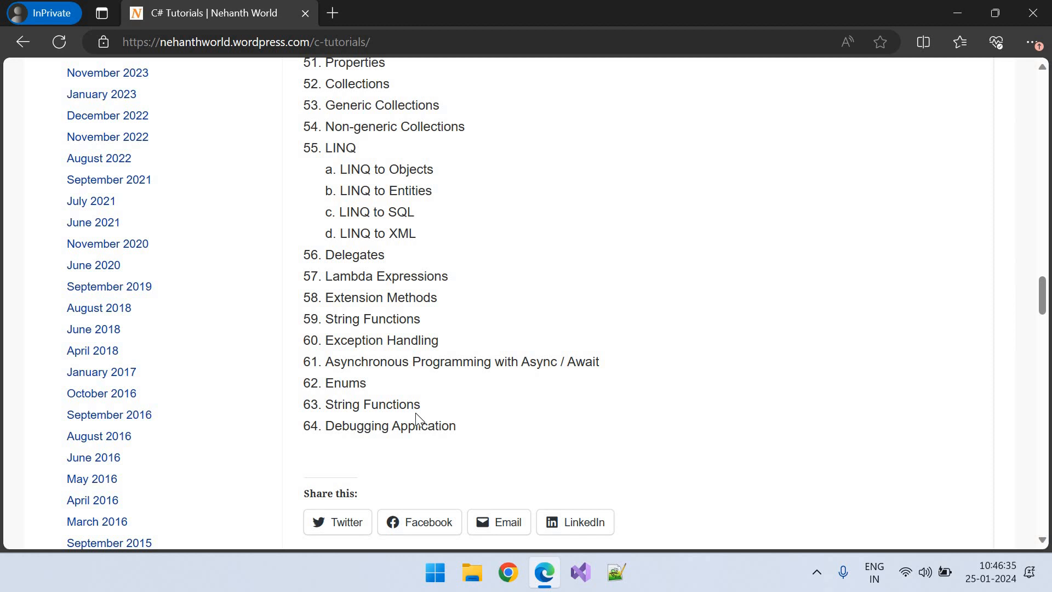
pyautogui.scroll(3)
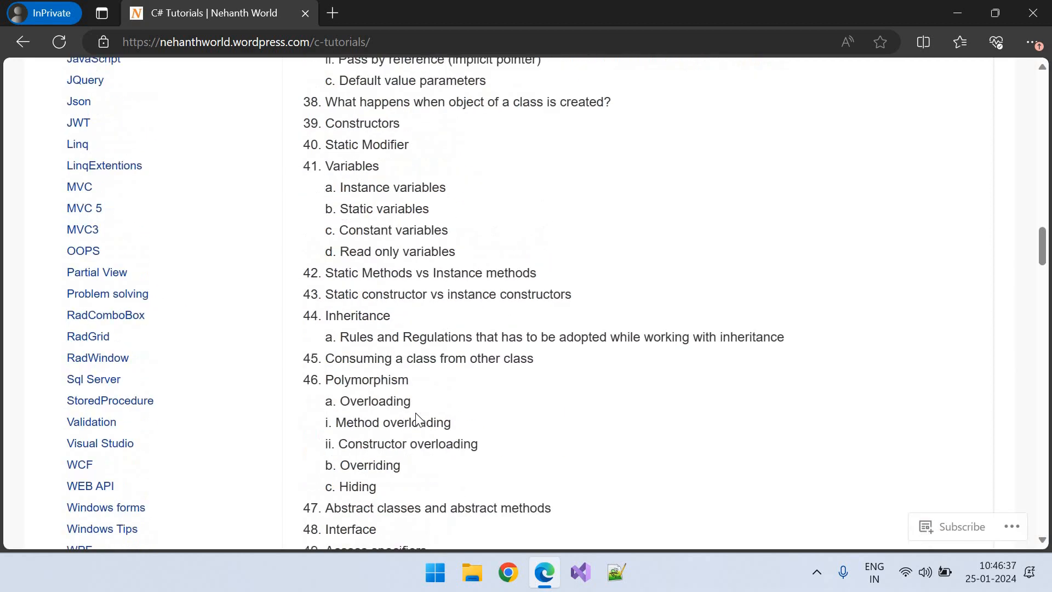
pyautogui.scroll(3)
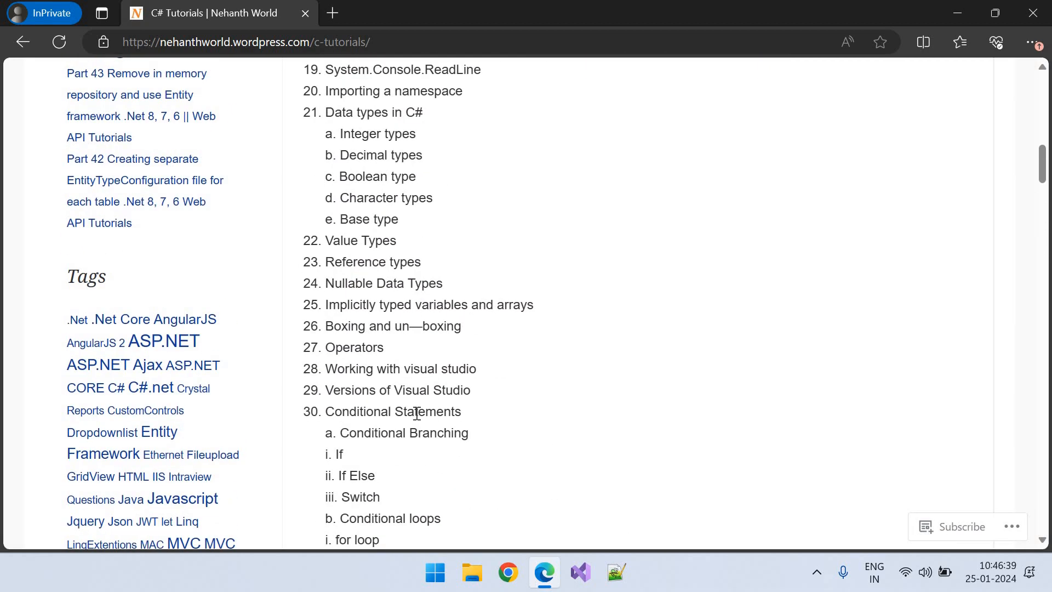
pyautogui.scroll(3)
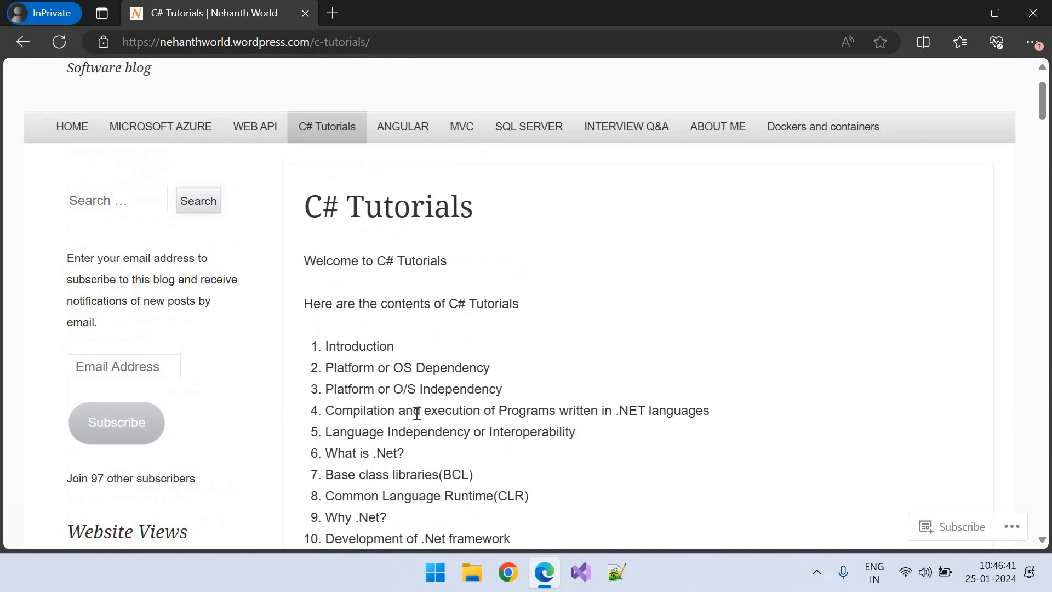
pyautogui.scroll(3)
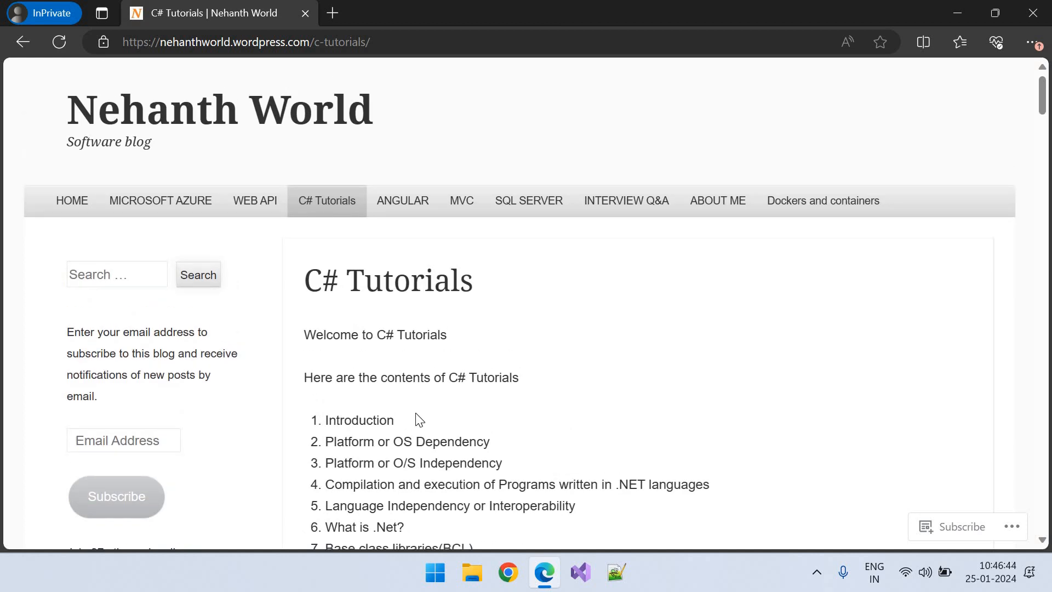
pyautogui.scroll(-3)
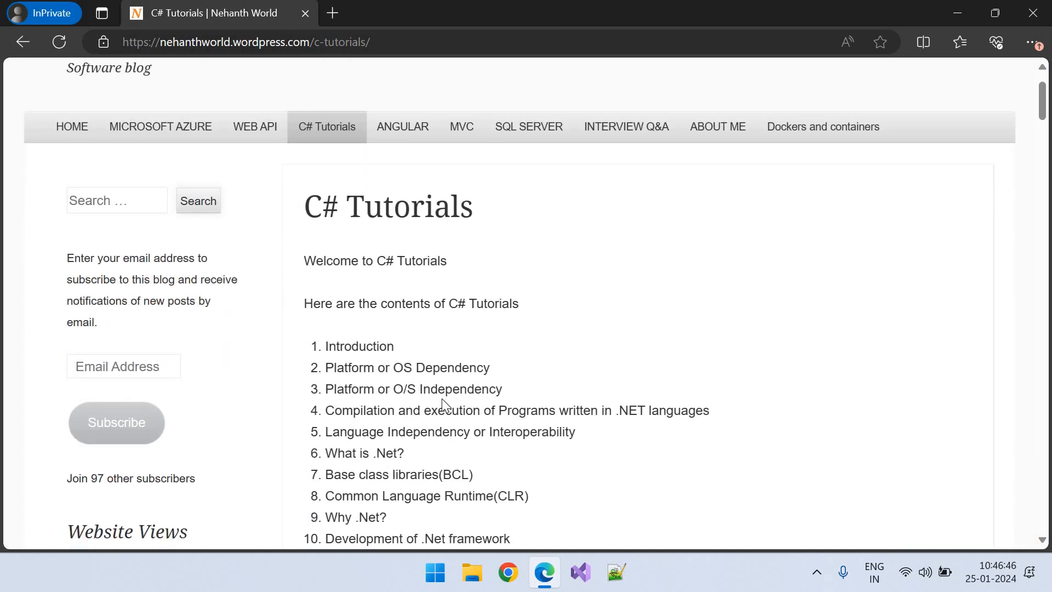
pyautogui.scroll(-3)
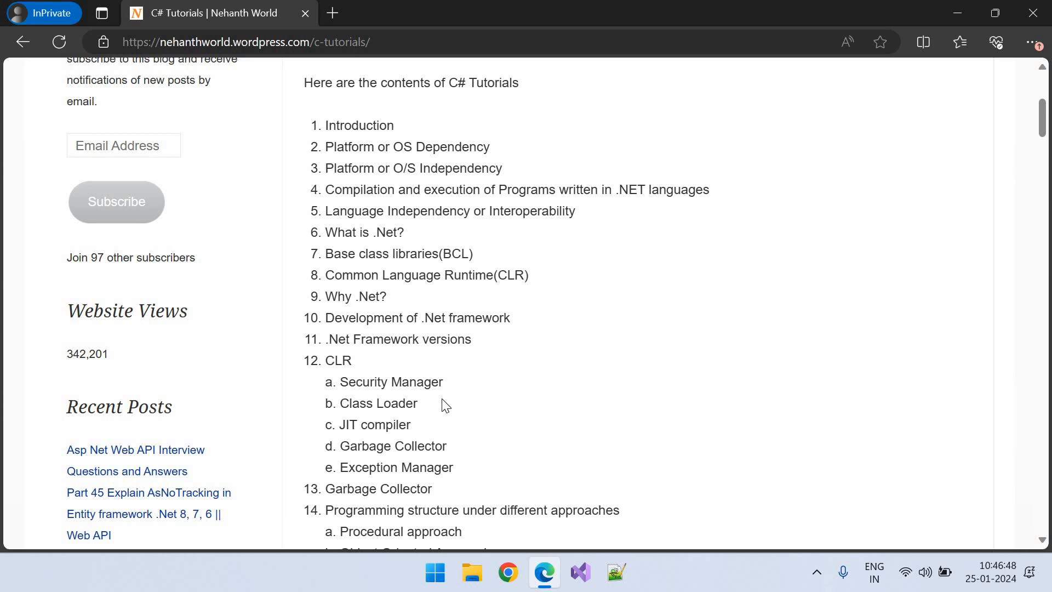
pyautogui.scroll(-3)
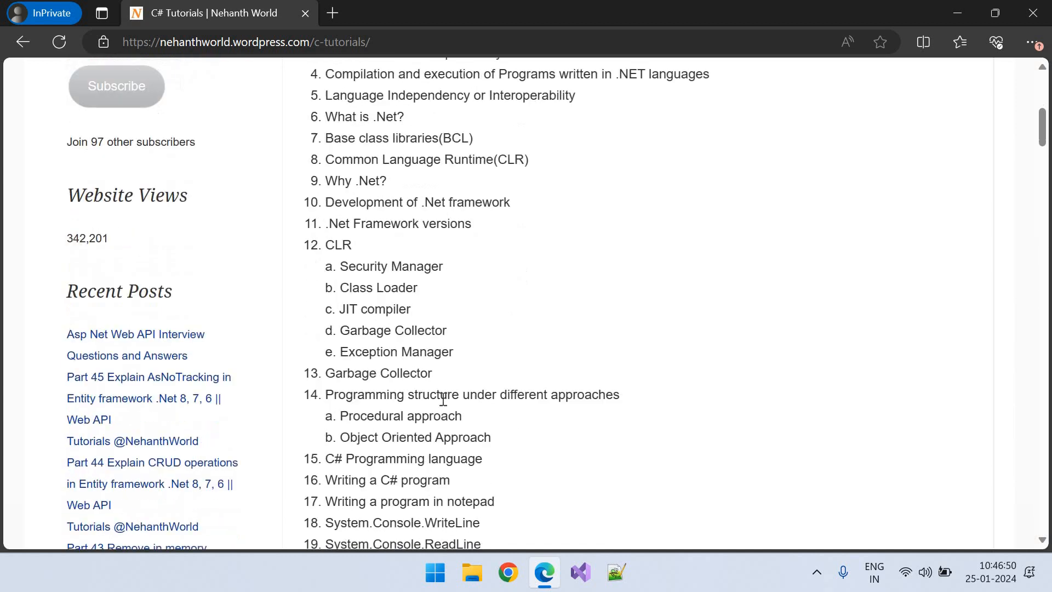
pyautogui.scroll(-3)
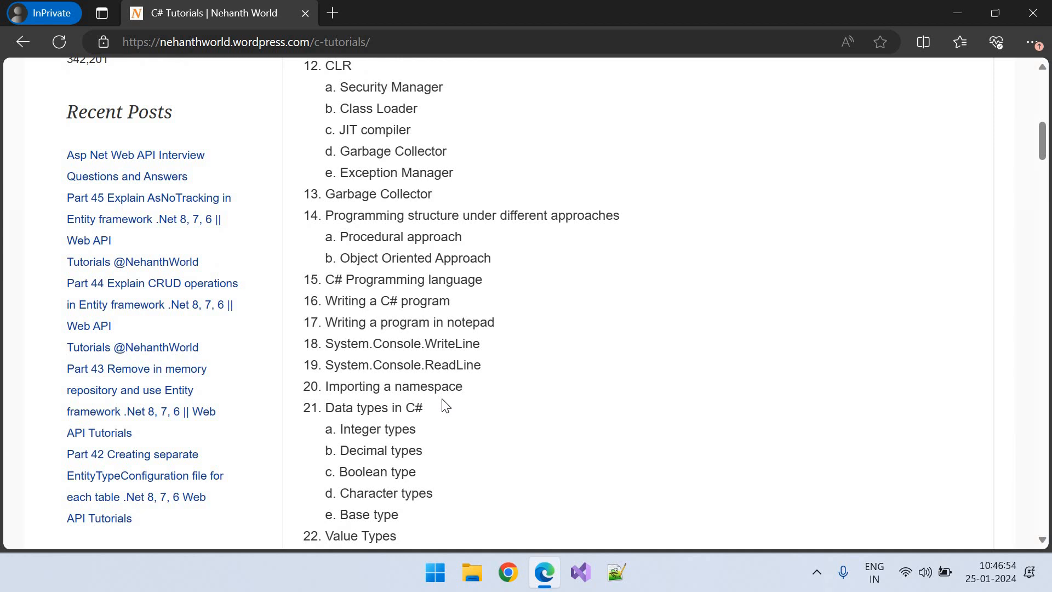
pyautogui.scroll(3)
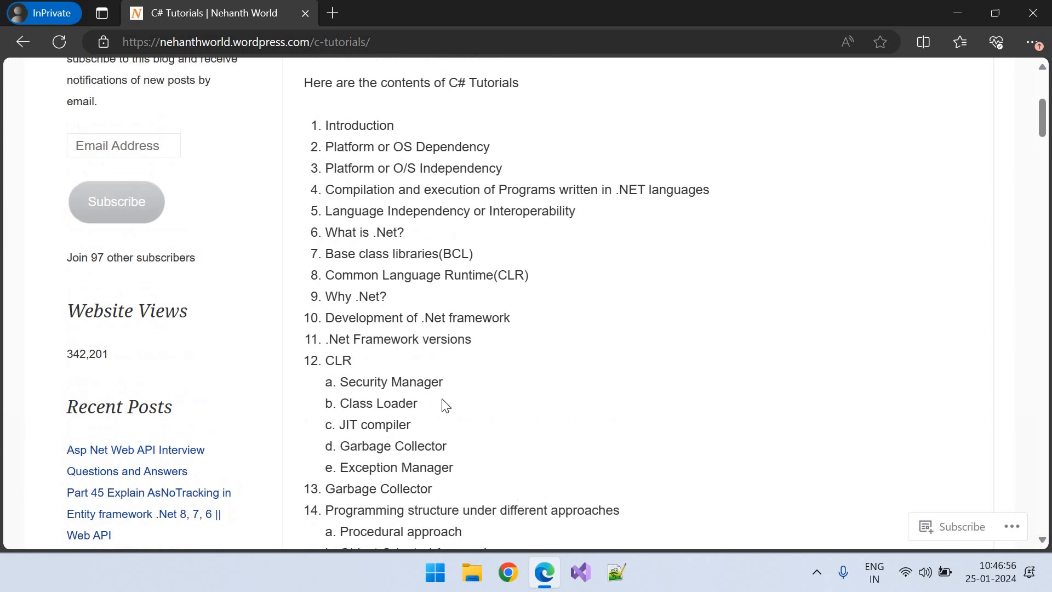
pyautogui.scroll(3)
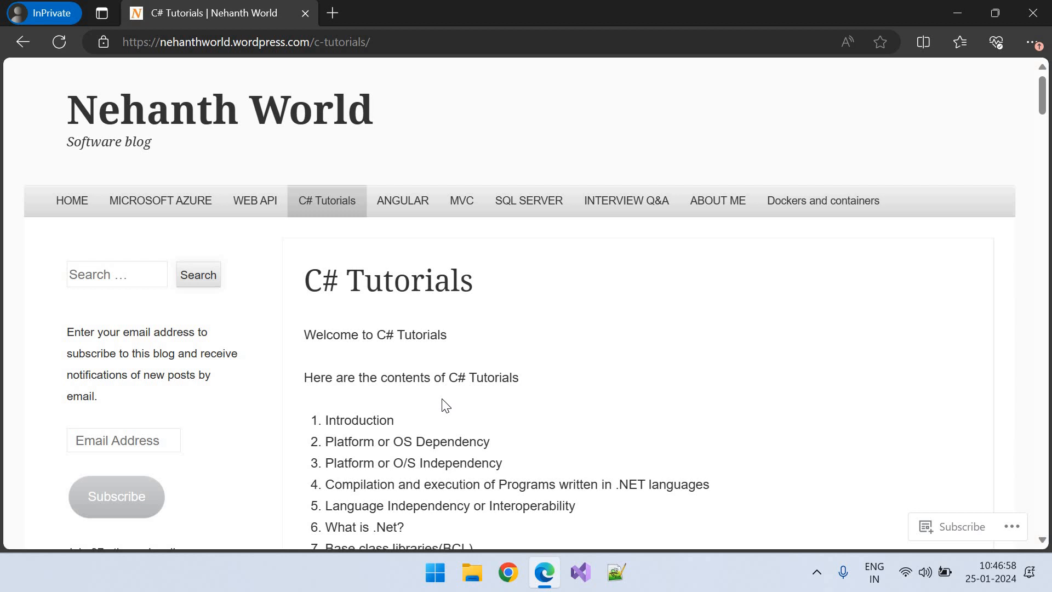